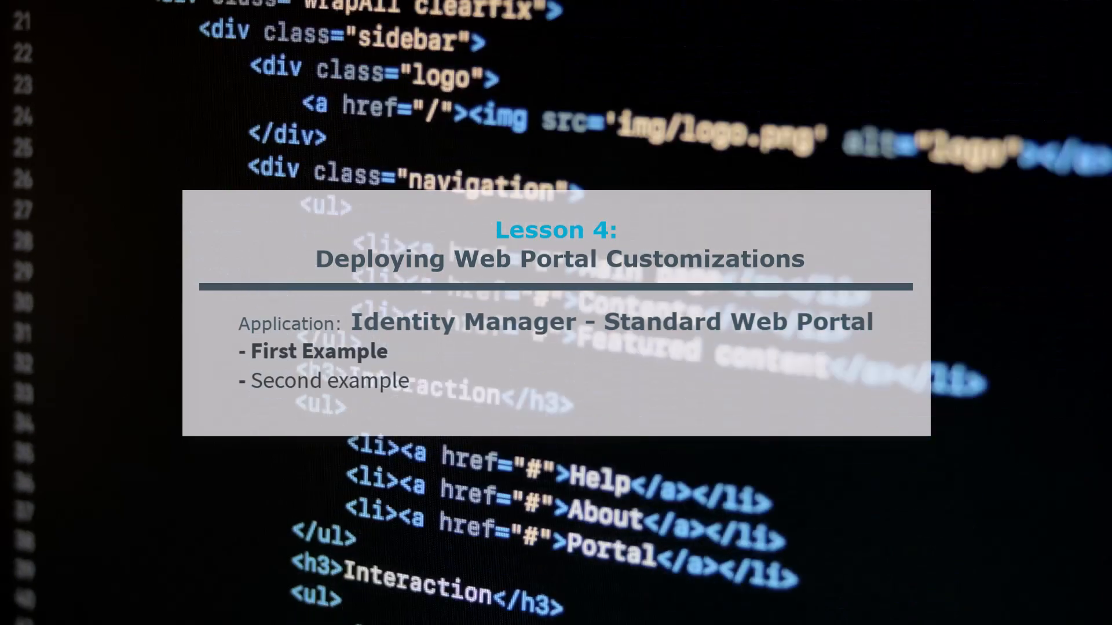
- Search the Address Book for 'alberte' and open Einstein, Albert's identity details
scroll("down", 3)
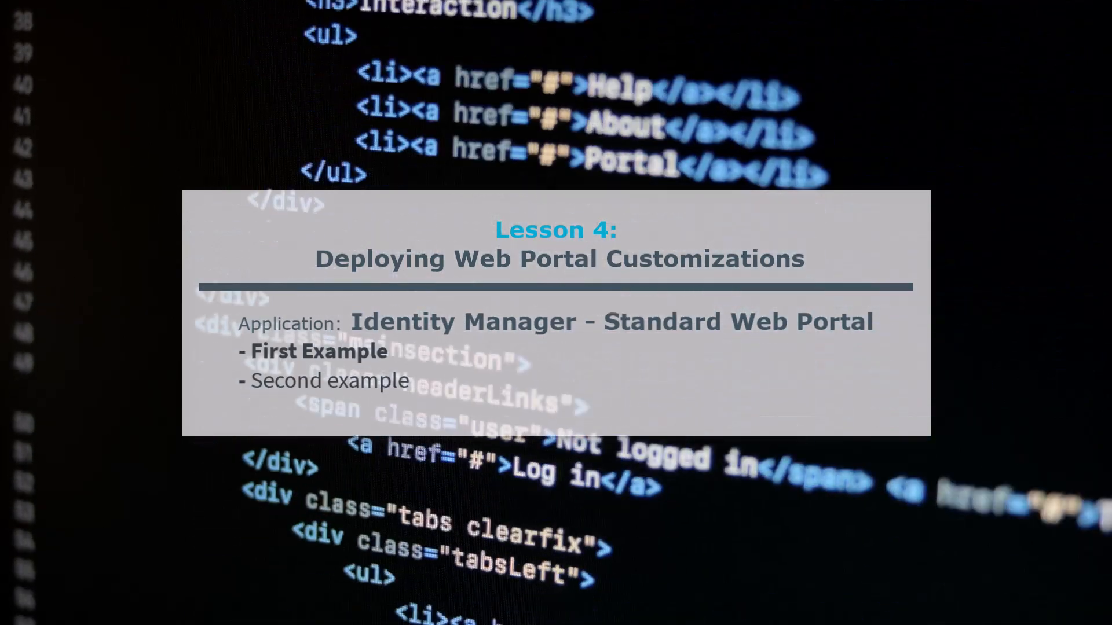
scroll("down", 3)
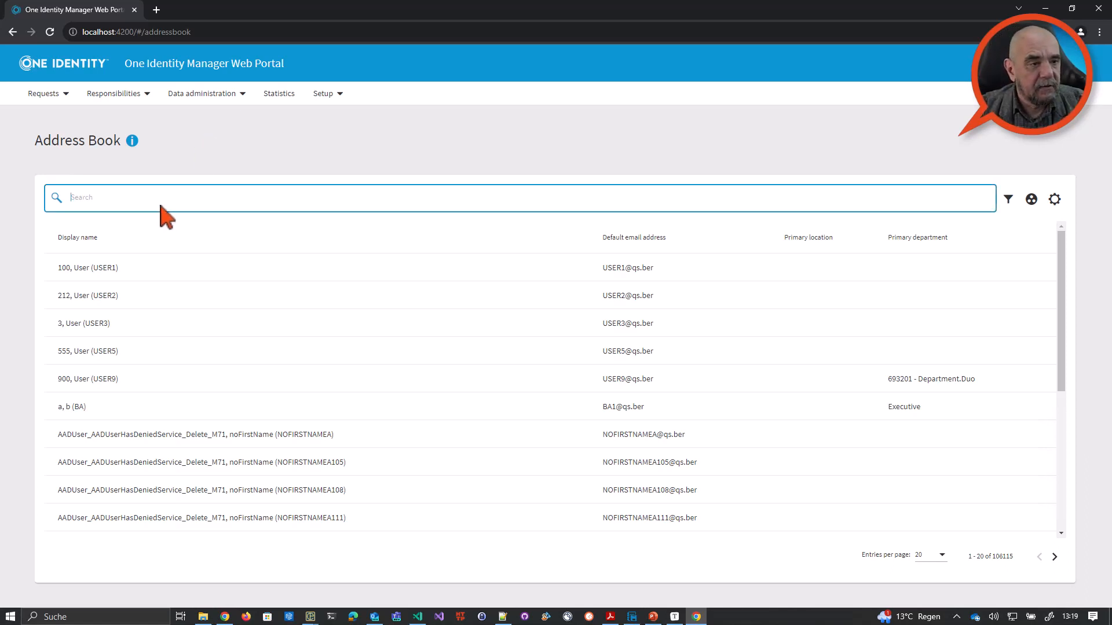
type("a")
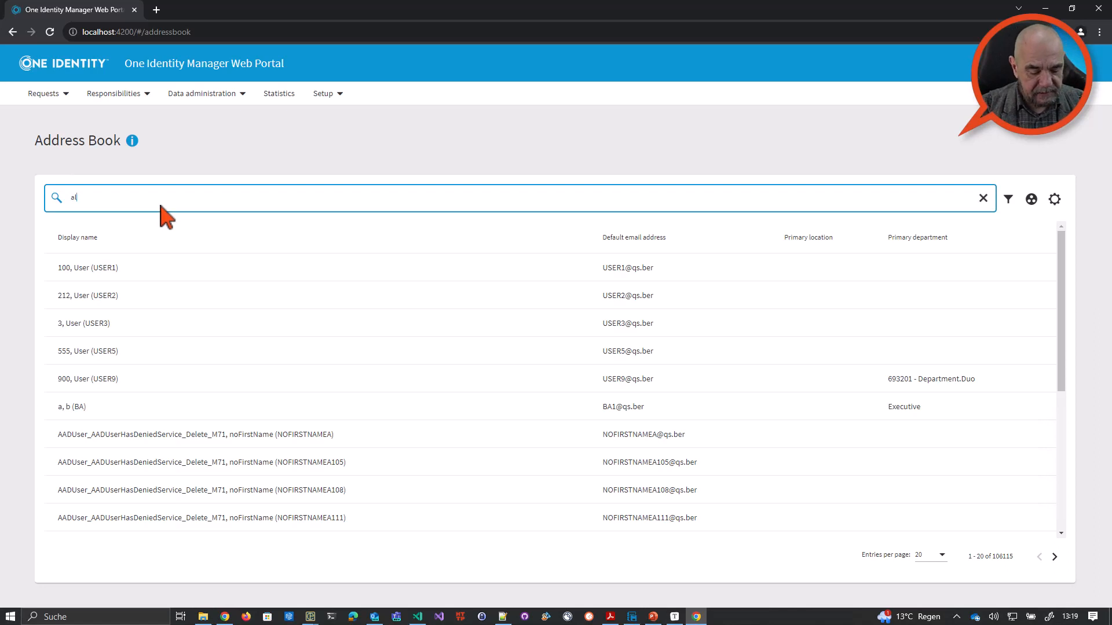
type("lberte")
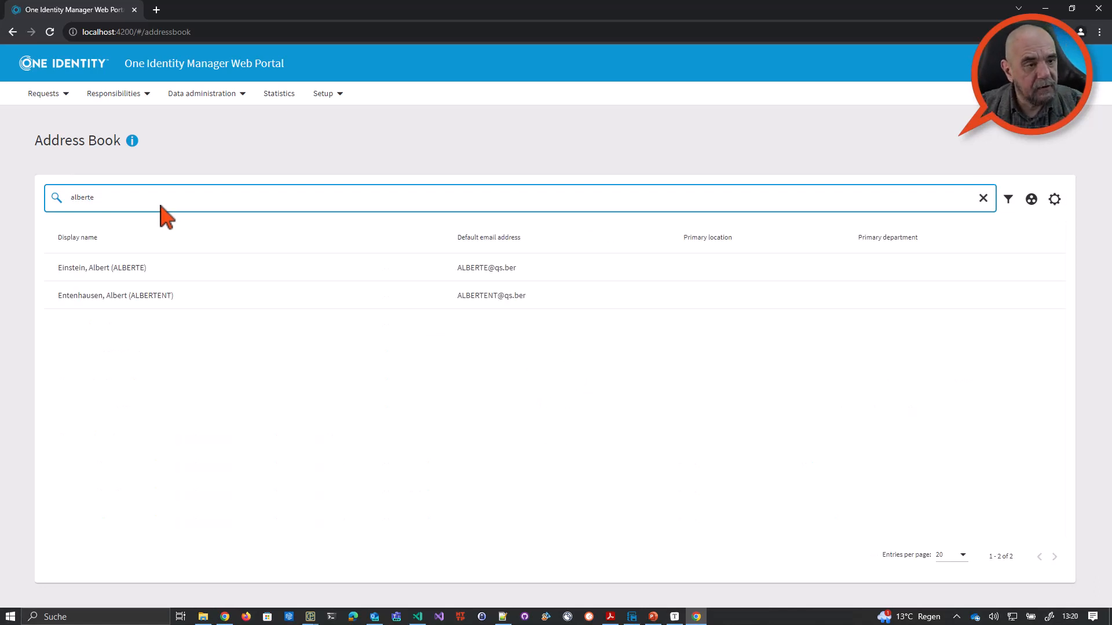
mouse_move(182, 224)
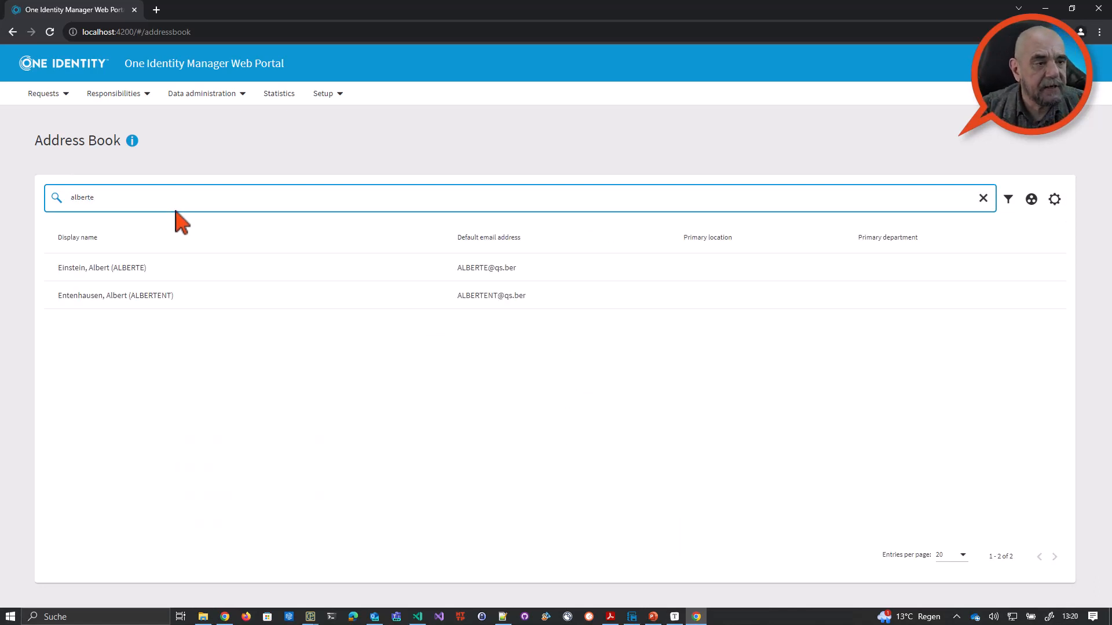
left_click(101, 268)
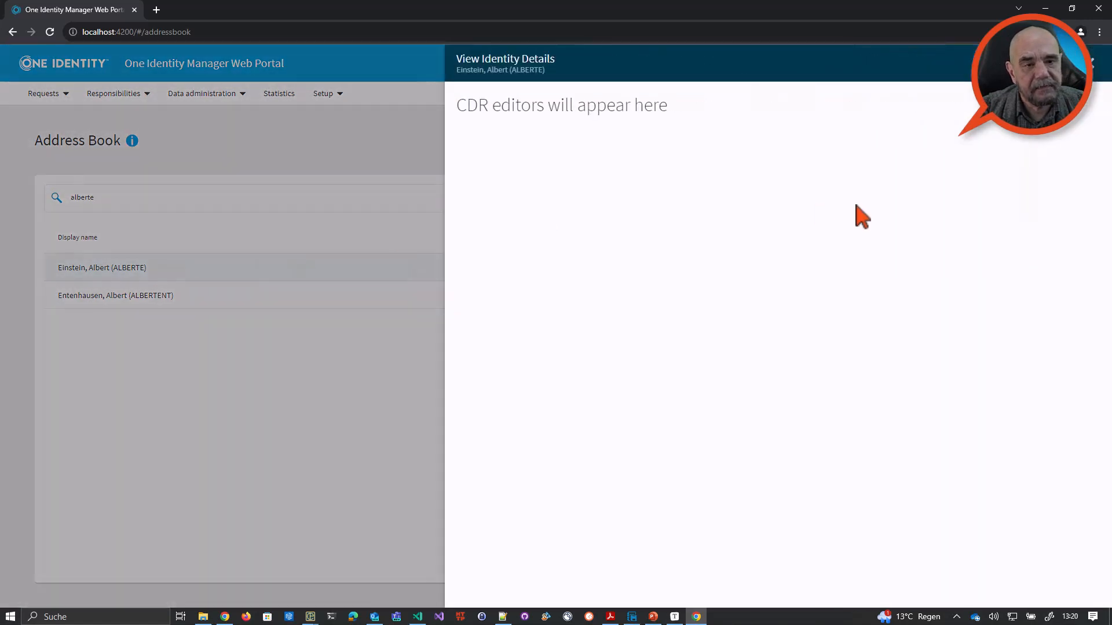
mouse_move(531, 152)
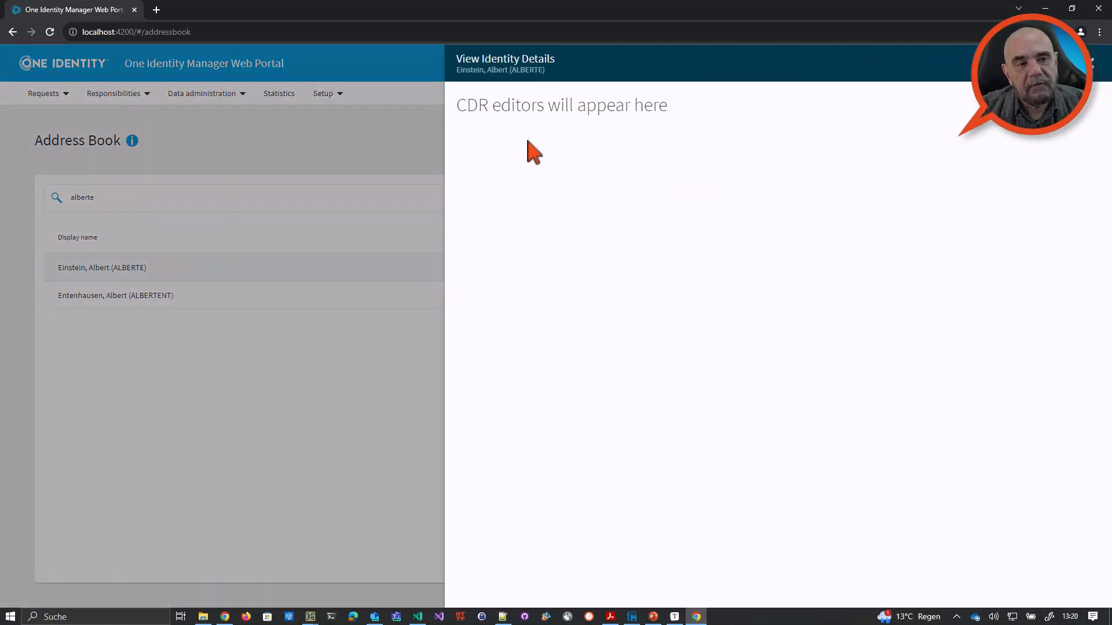
mouse_move(630, 156)
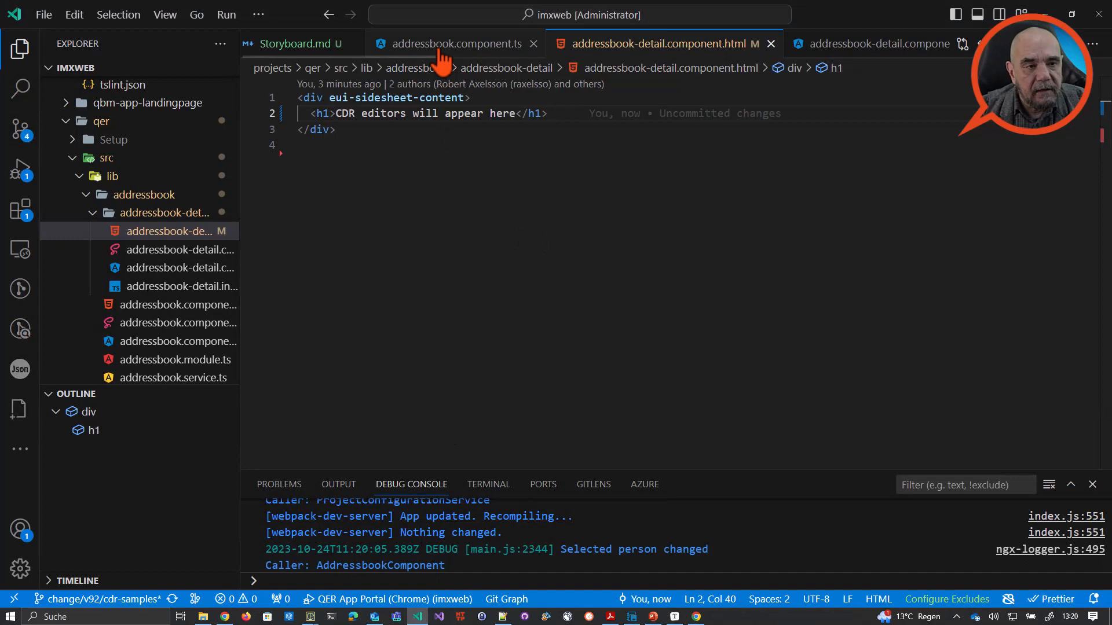
left_click(454, 43)
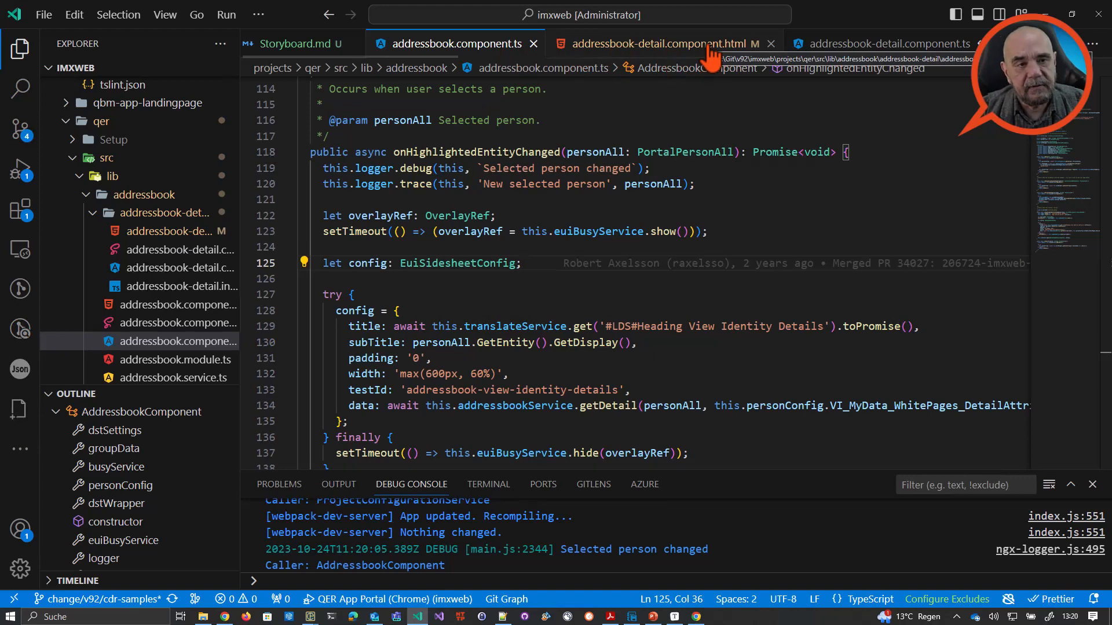
left_click(653, 44)
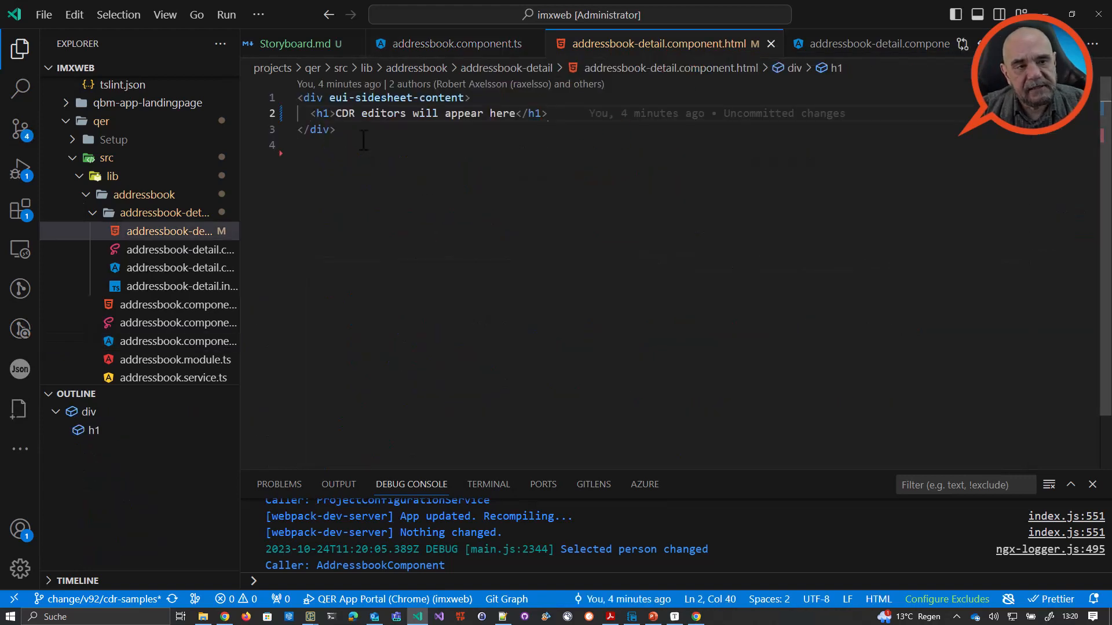
left_click(319, 145)
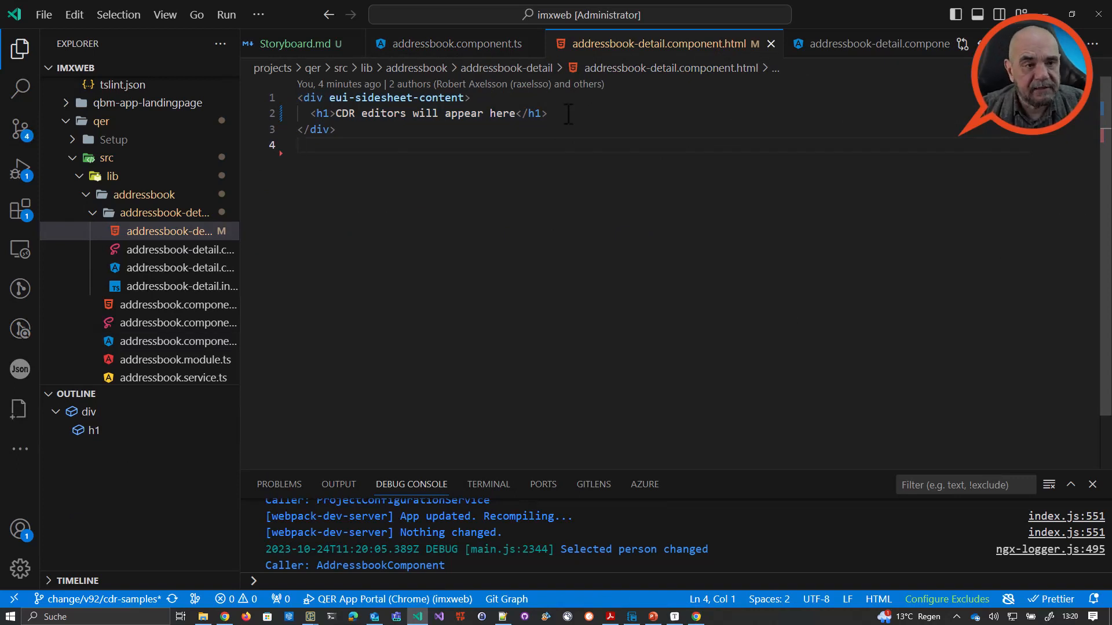
mouse_move(451, 44)
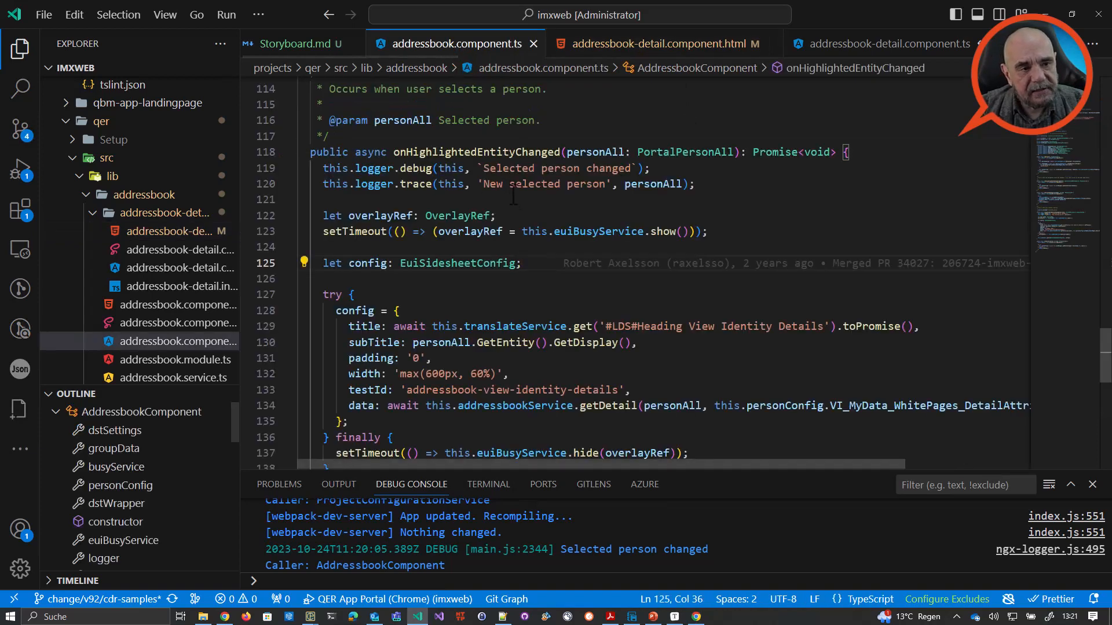
- Scroll to the side sheet open call and highlight sidesheet and AddressbookDetailComponent
scroll("down", 3)
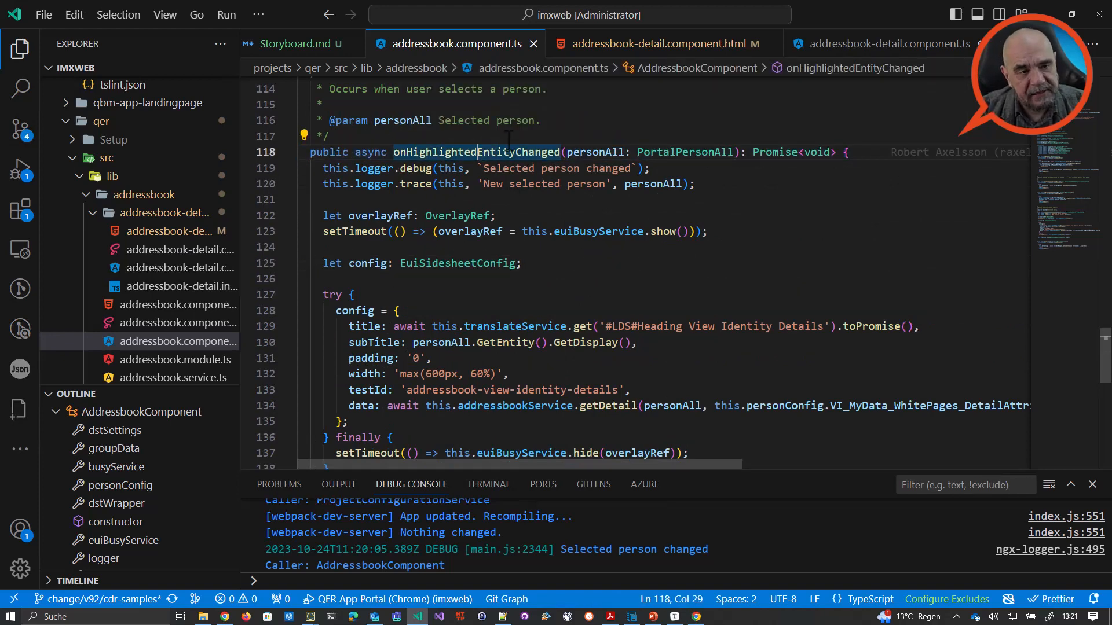
scroll("down", 3)
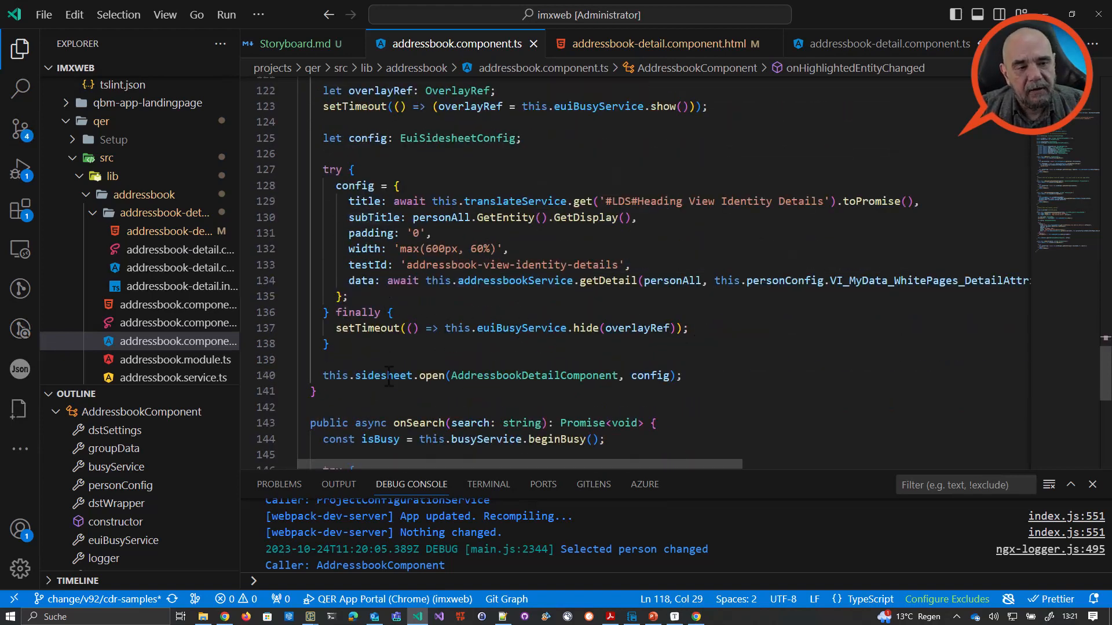
double_click(383, 376)
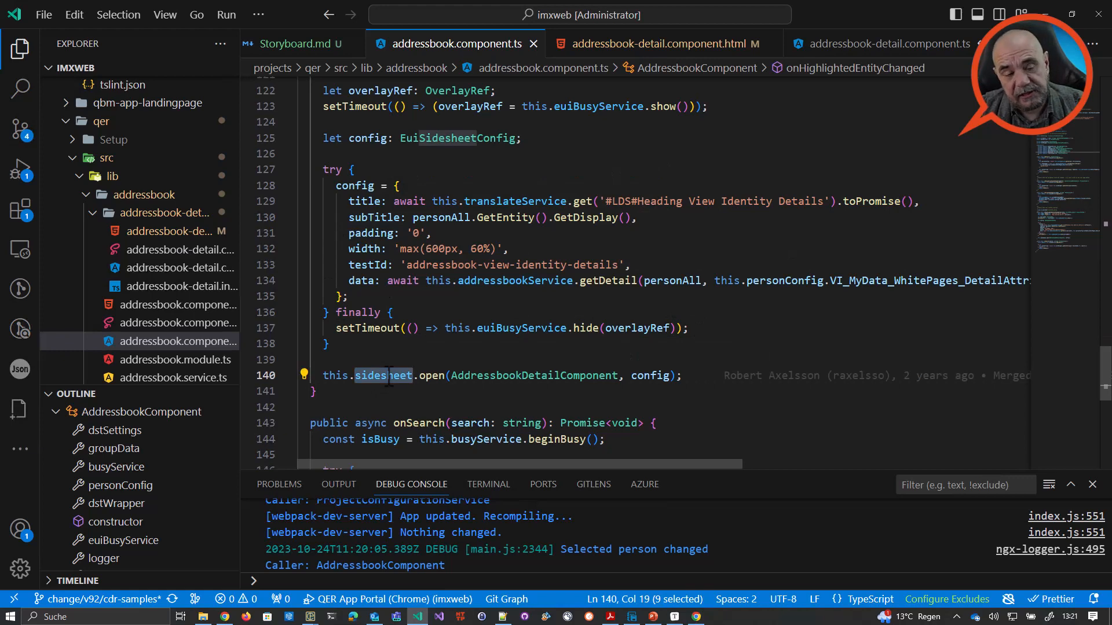
mouse_move(534, 375)
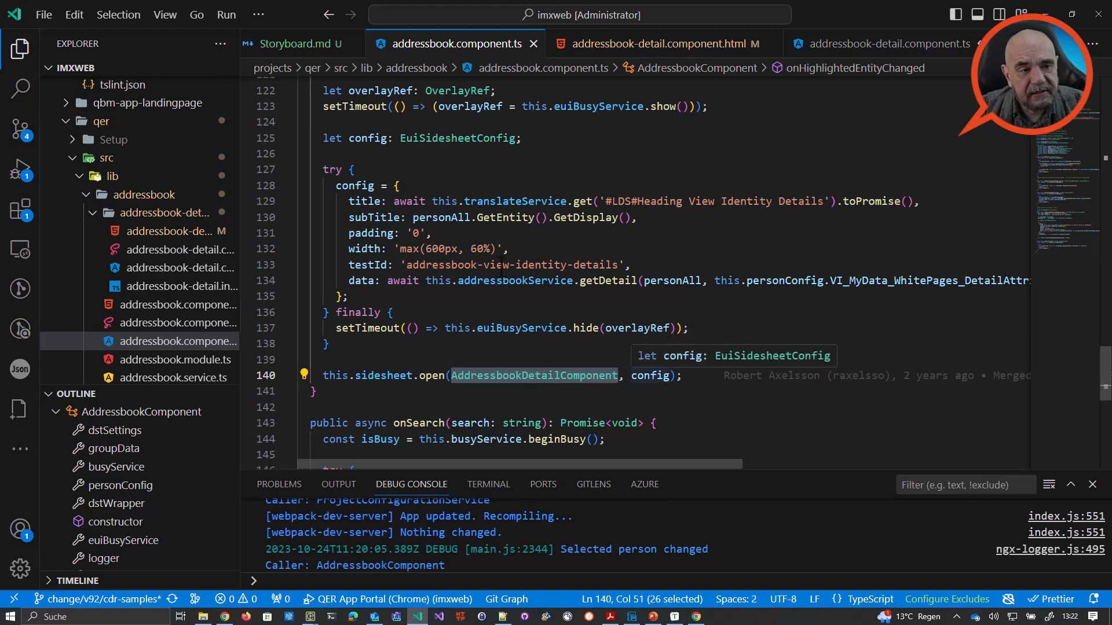
double_click(649, 375)
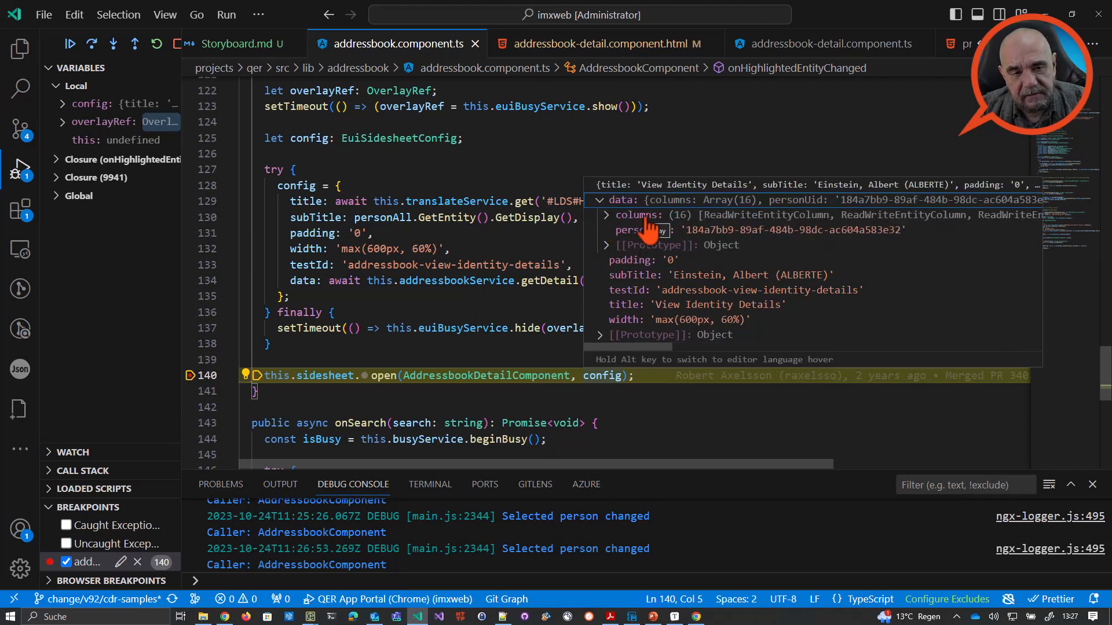
- Inspect the config data's columns array, then browse the detail component's class code
left_click(606, 215)
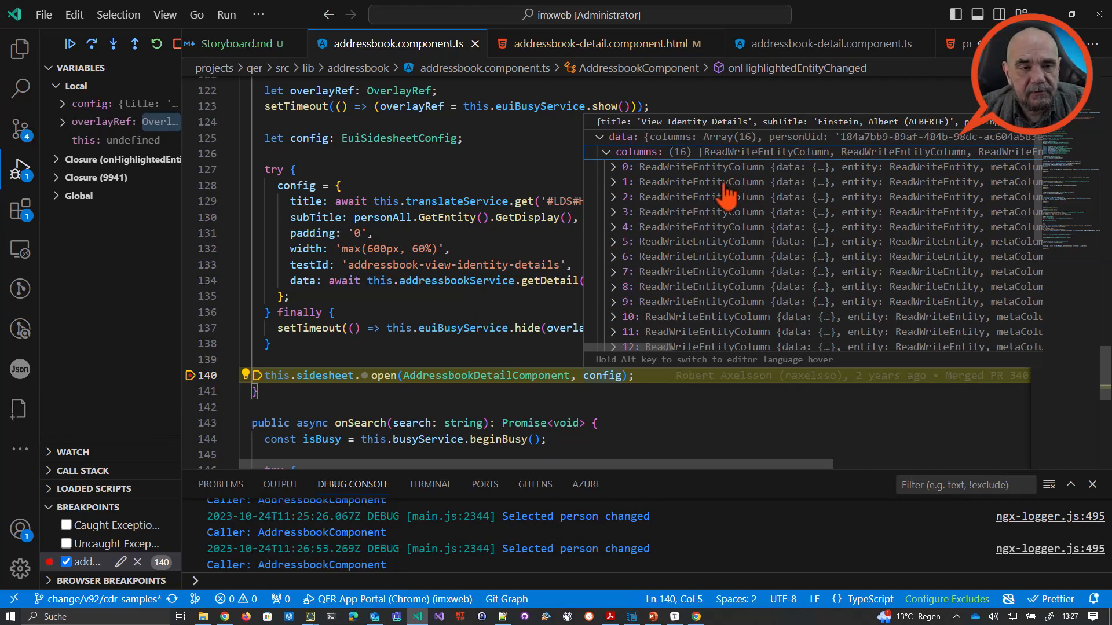
mouse_move(723, 201)
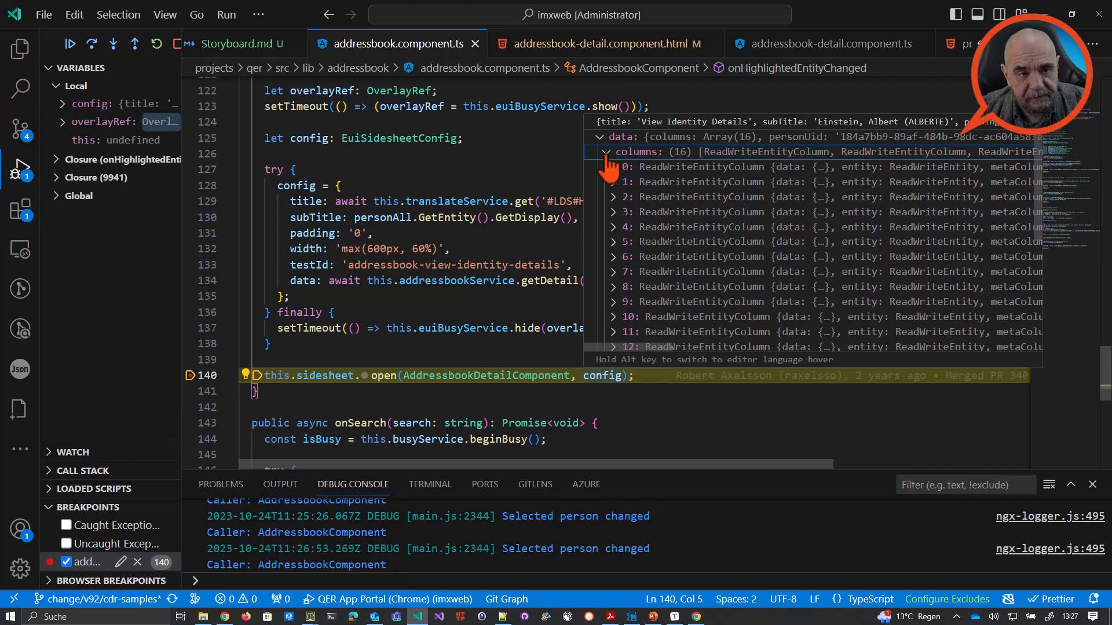
left_click(69, 43)
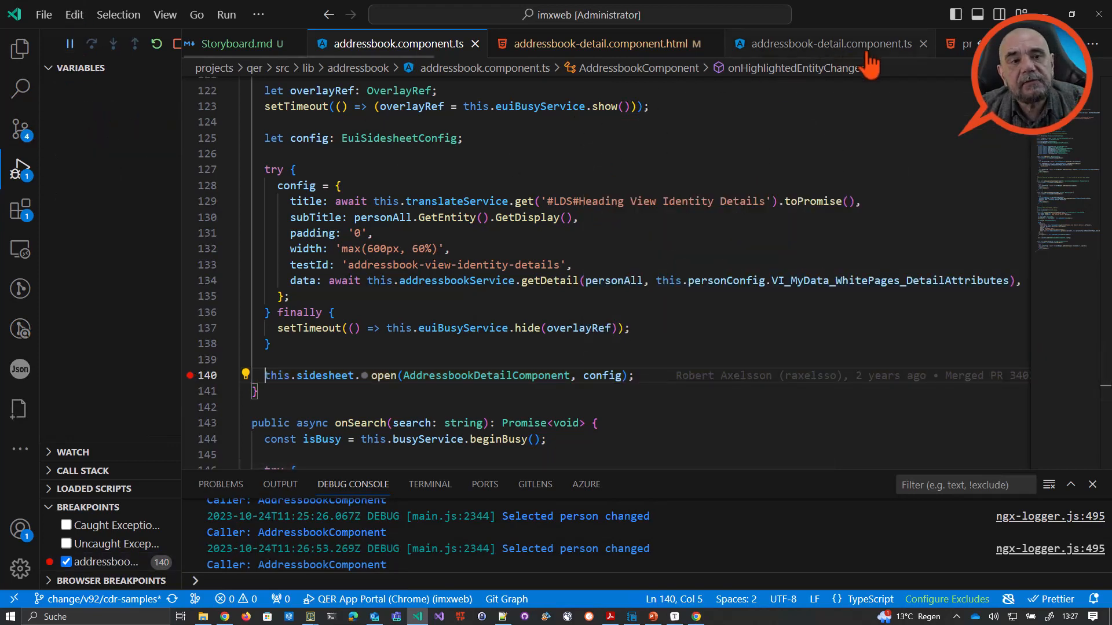
left_click(818, 44)
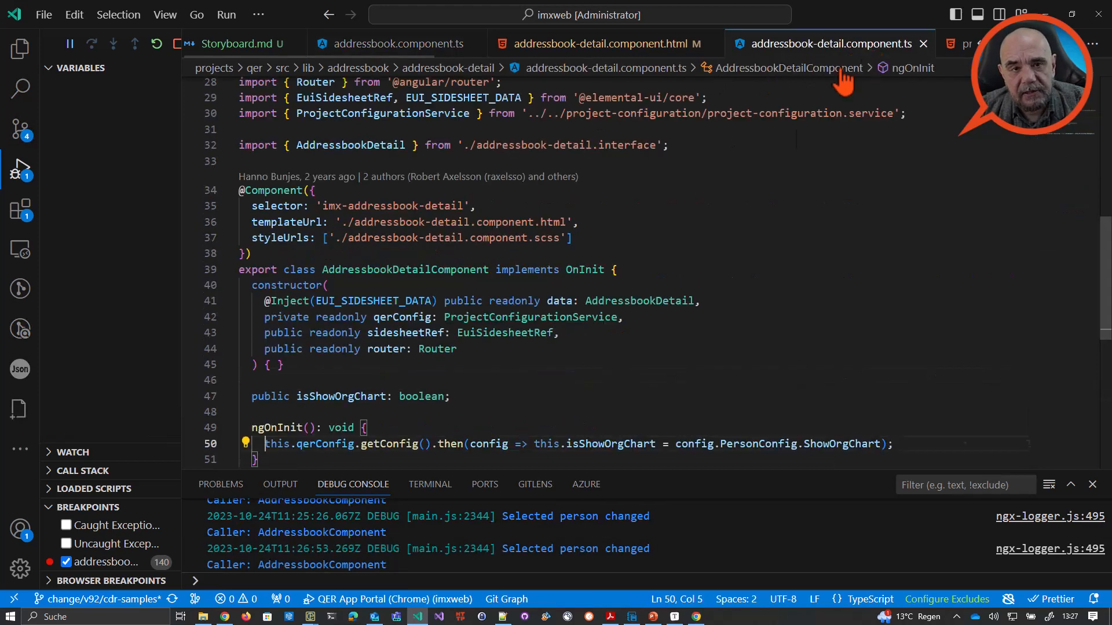
scroll("down", 3)
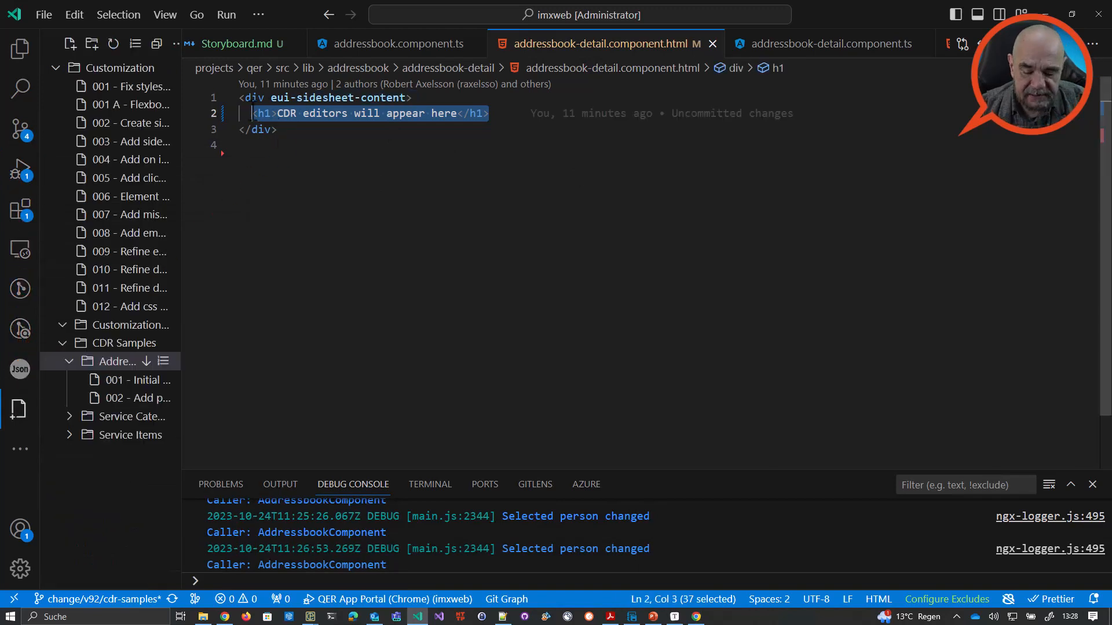
- Replace the placeholder h1 with <imx-property-viewer [properties]="data.columns"></imx-property-viewer>
key("Delete")
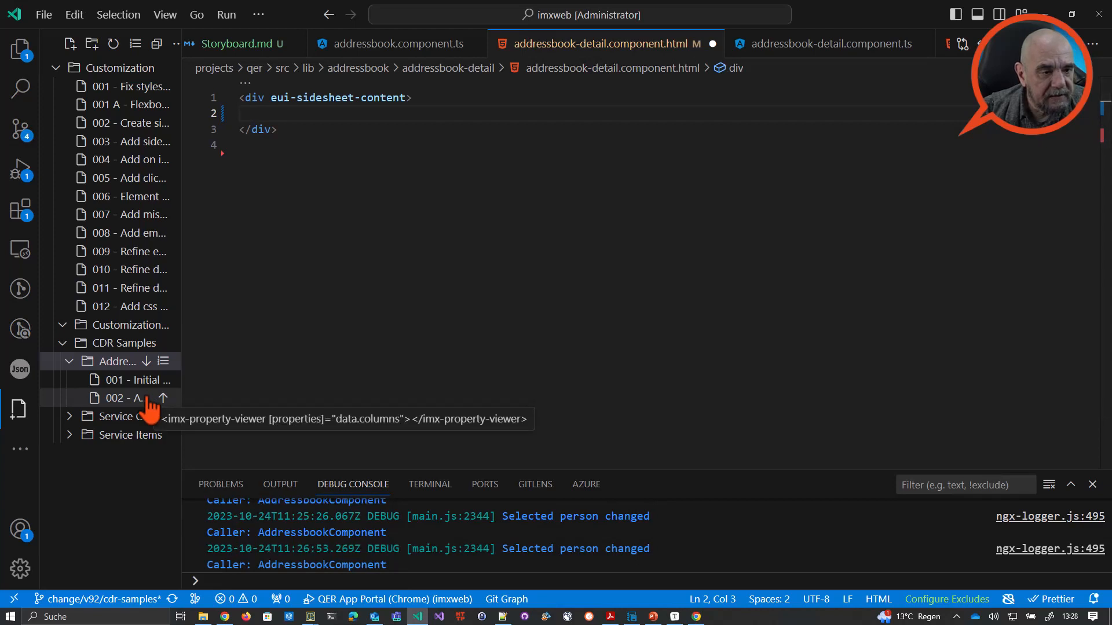
type("<imx-property-viewer [properties]=\"data.columns\"></imx-property-viewer>")
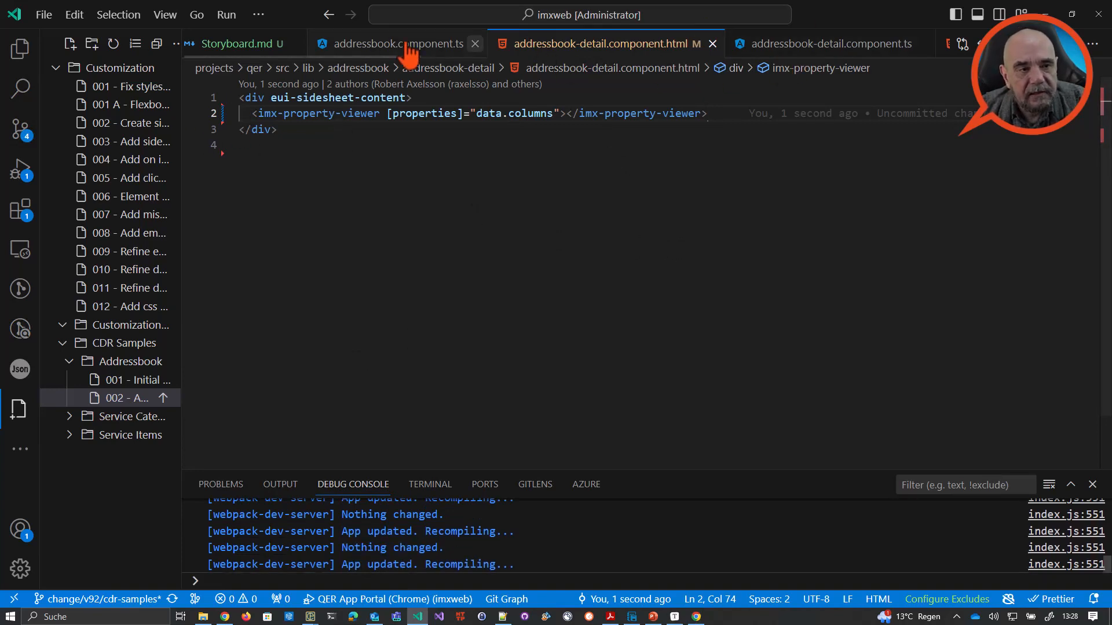
left_click(395, 43)
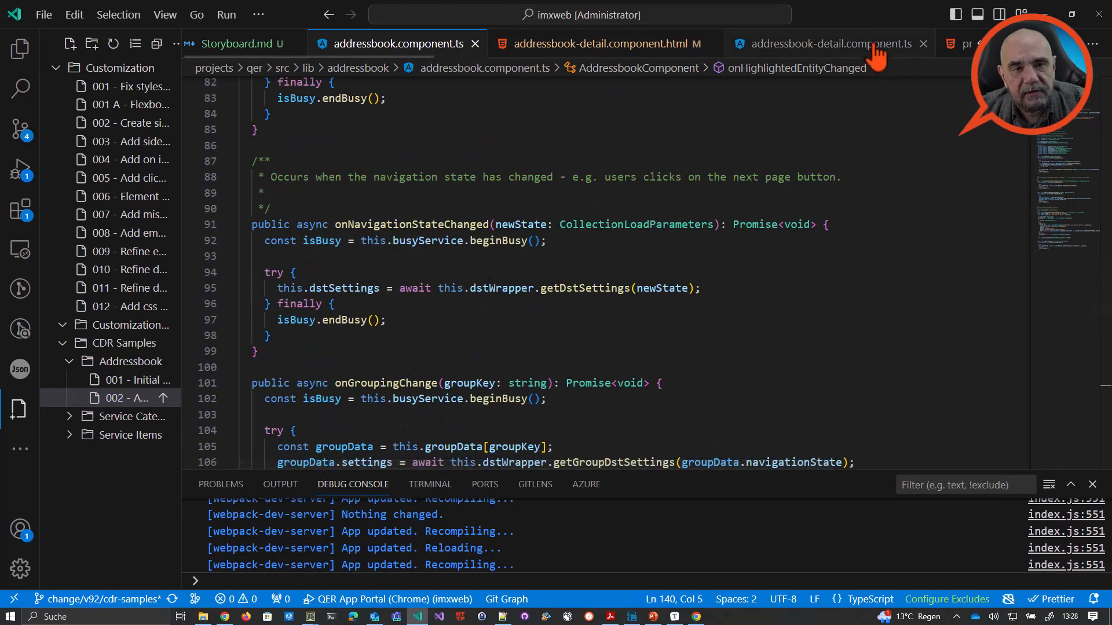
left_click(830, 43)
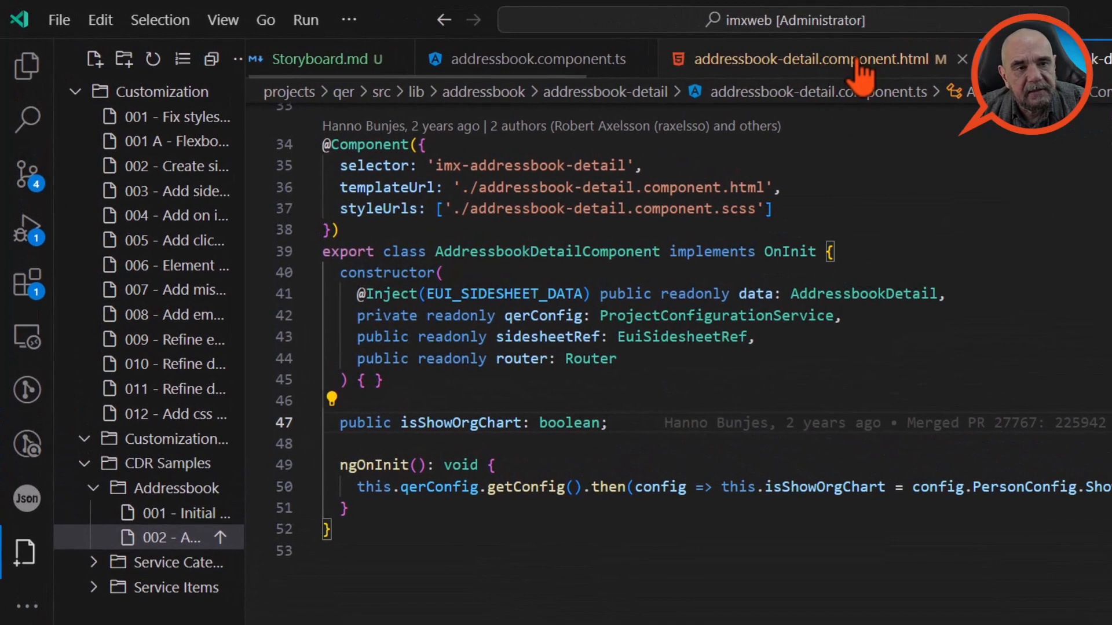
left_click(815, 59)
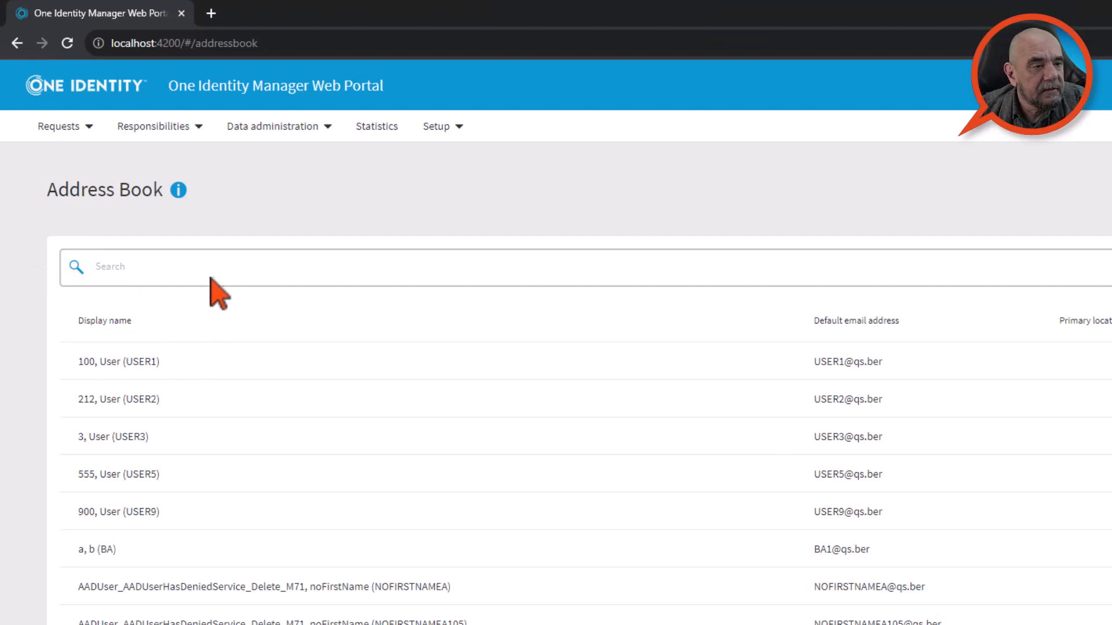
- Search the Address Book for 'alberte' and open the first result's identity details
left_click(212, 267)
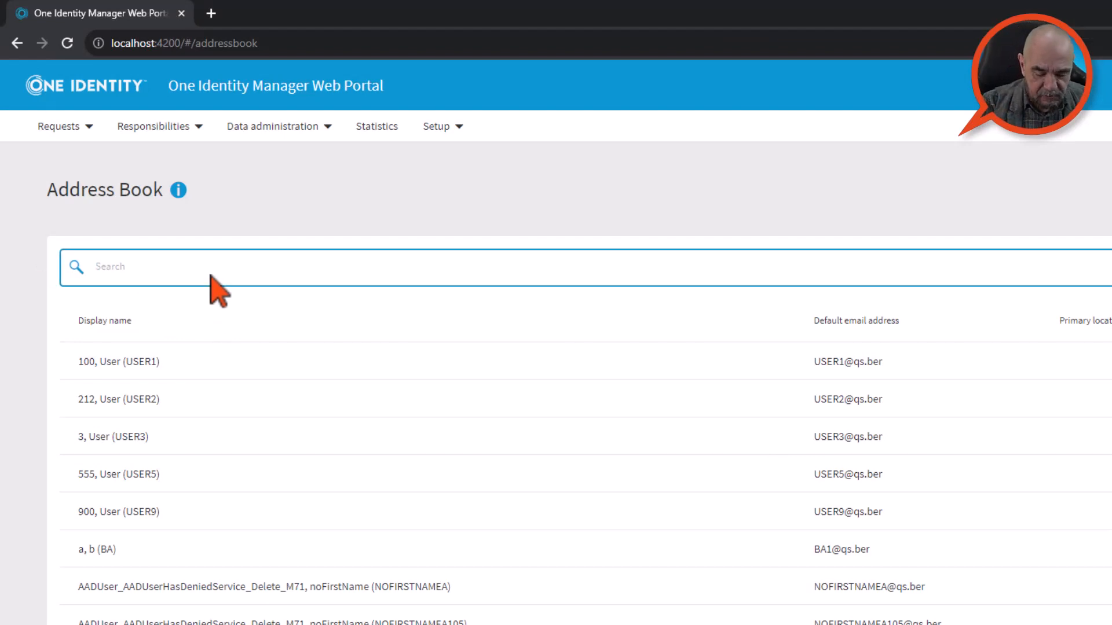
type("alberte")
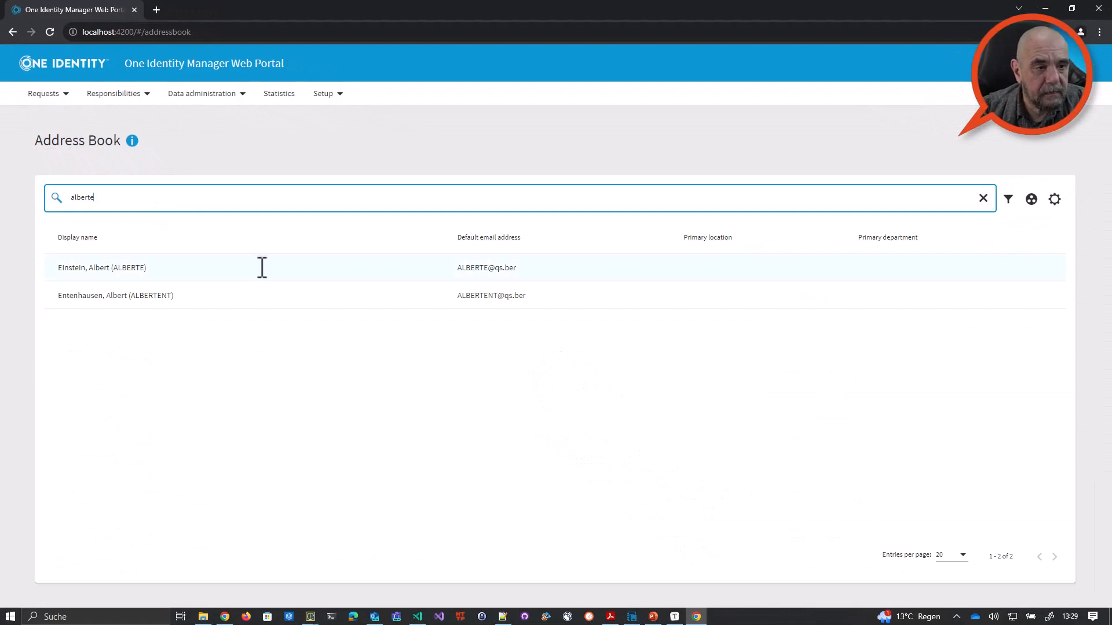
left_click(101, 267)
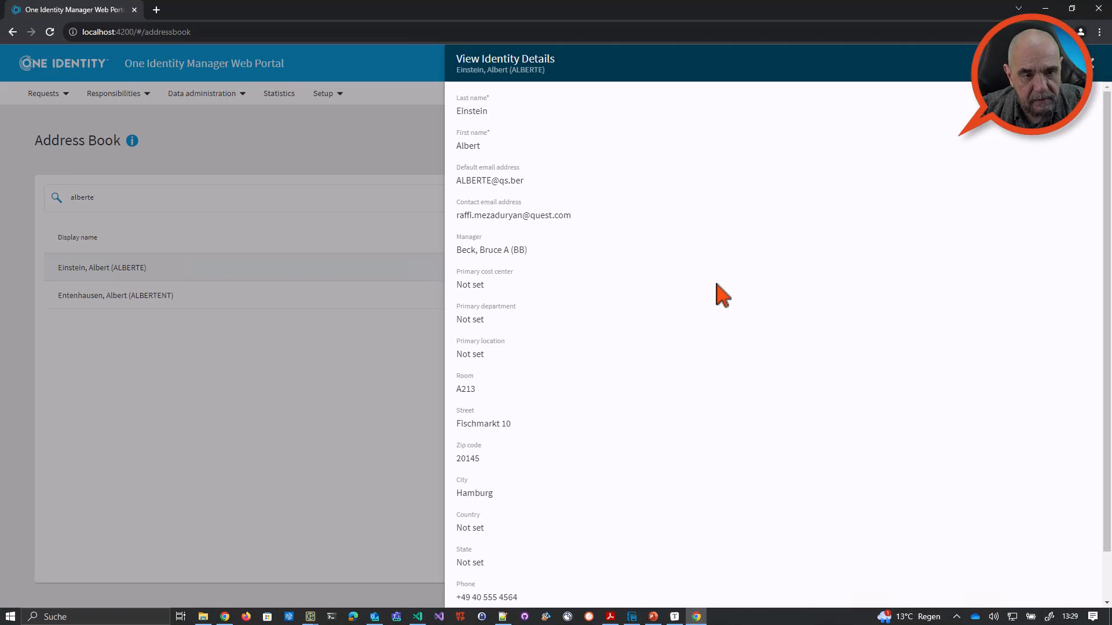
mouse_move(740, 282)
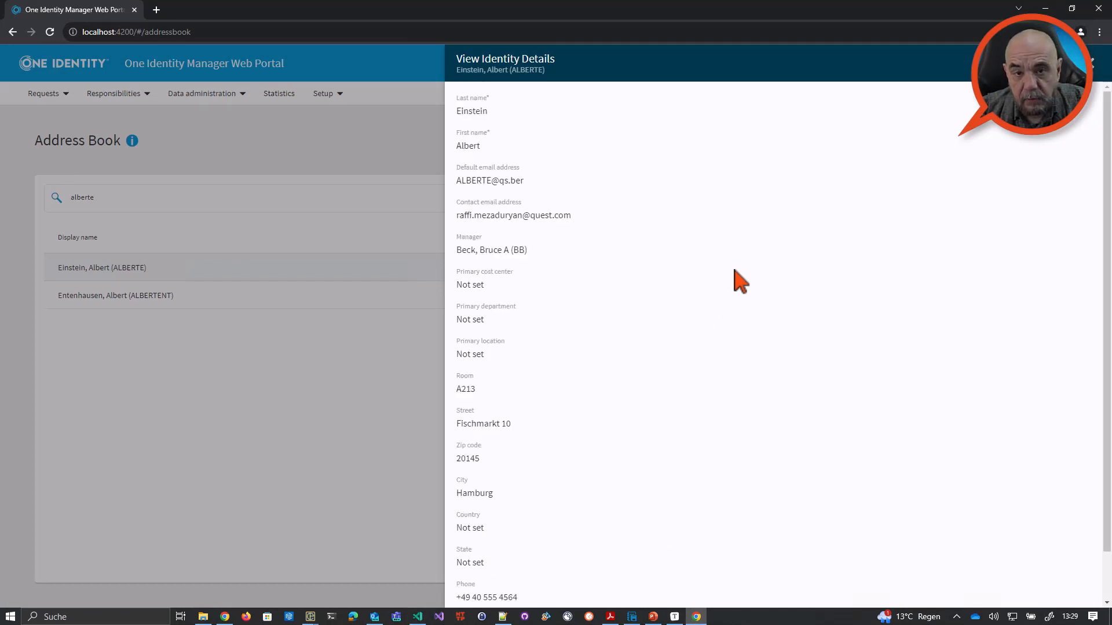
mouse_move(609, 350)
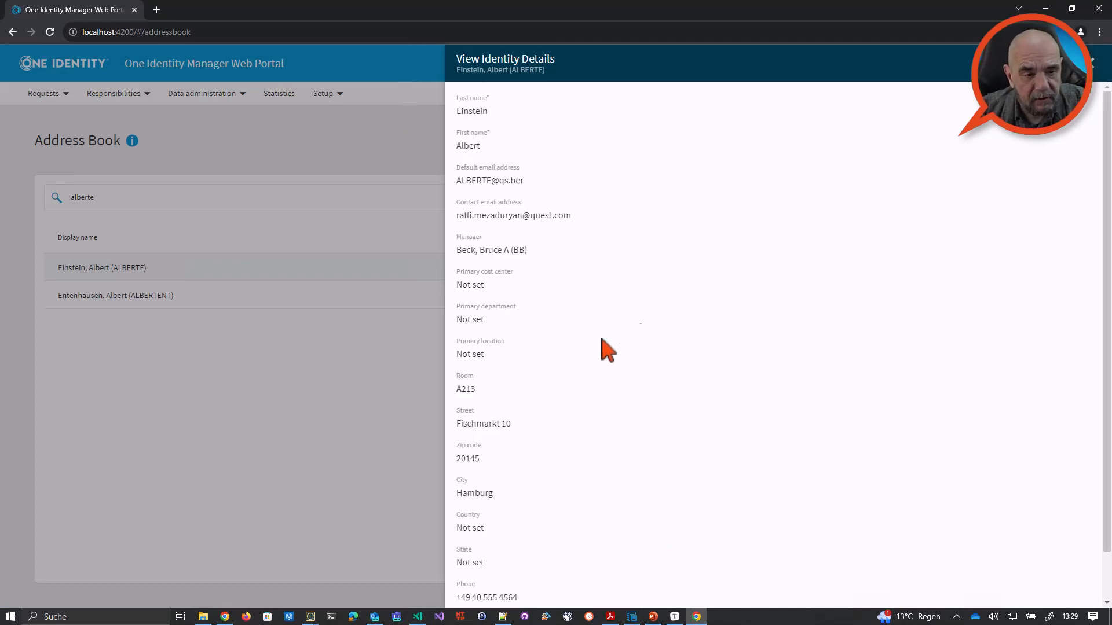
mouse_move(719, 373)
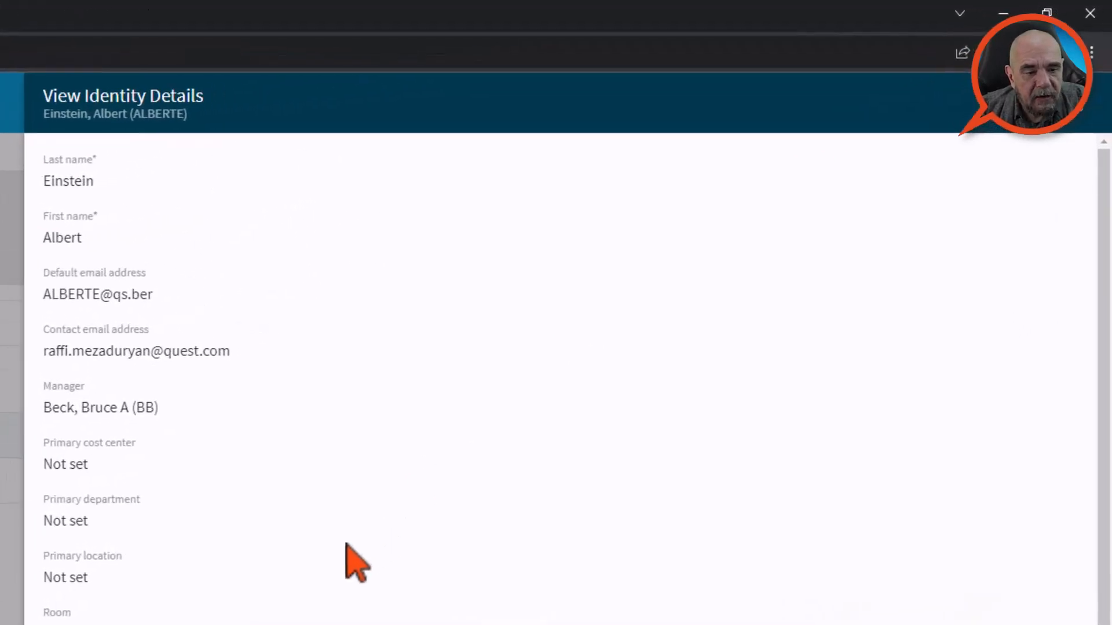
mouse_move(113, 181)
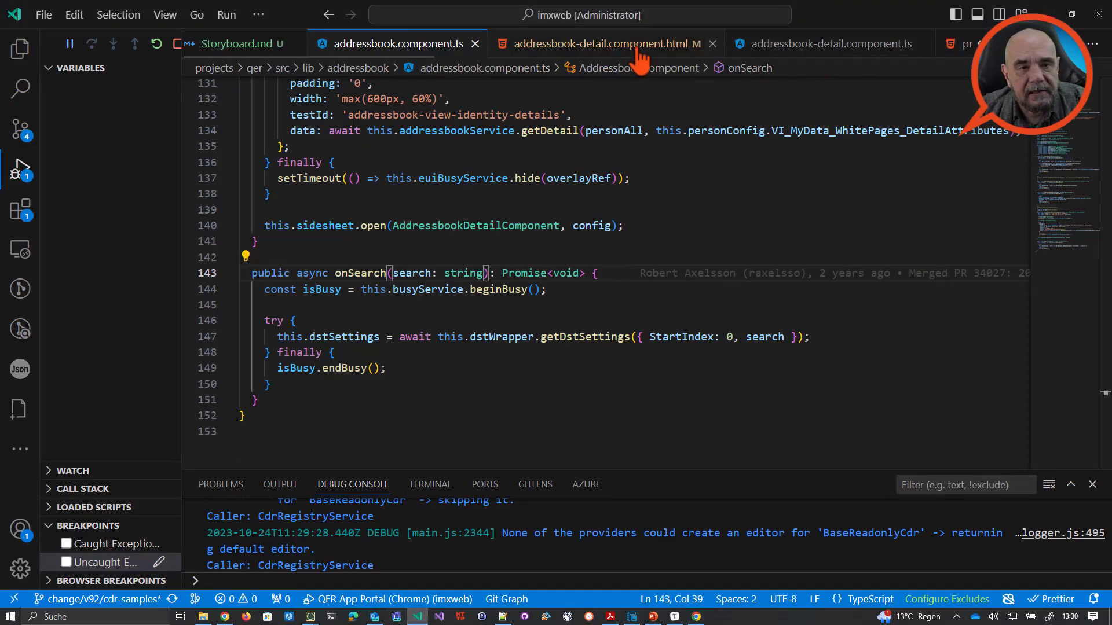
- Return to addressbook-detail.component.html and select the imx-property-viewer element name
left_click(601, 44)
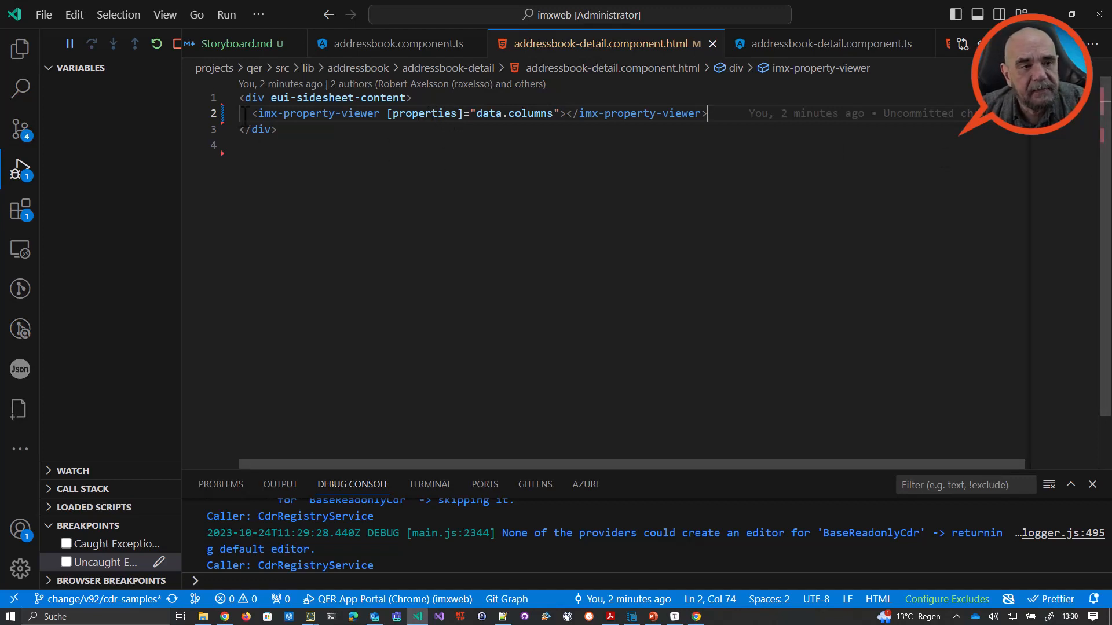
double_click(307, 113)
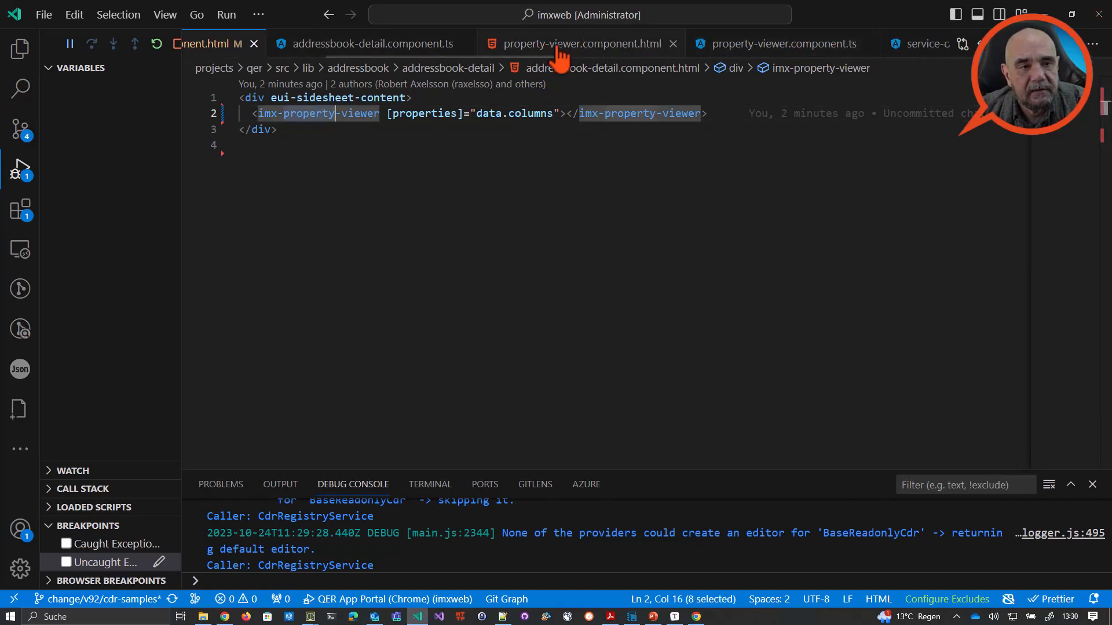
- In property-viewer.component.html, highlight imx-cdr-editor and its *ngFor loop over cdrList
left_click(581, 44)
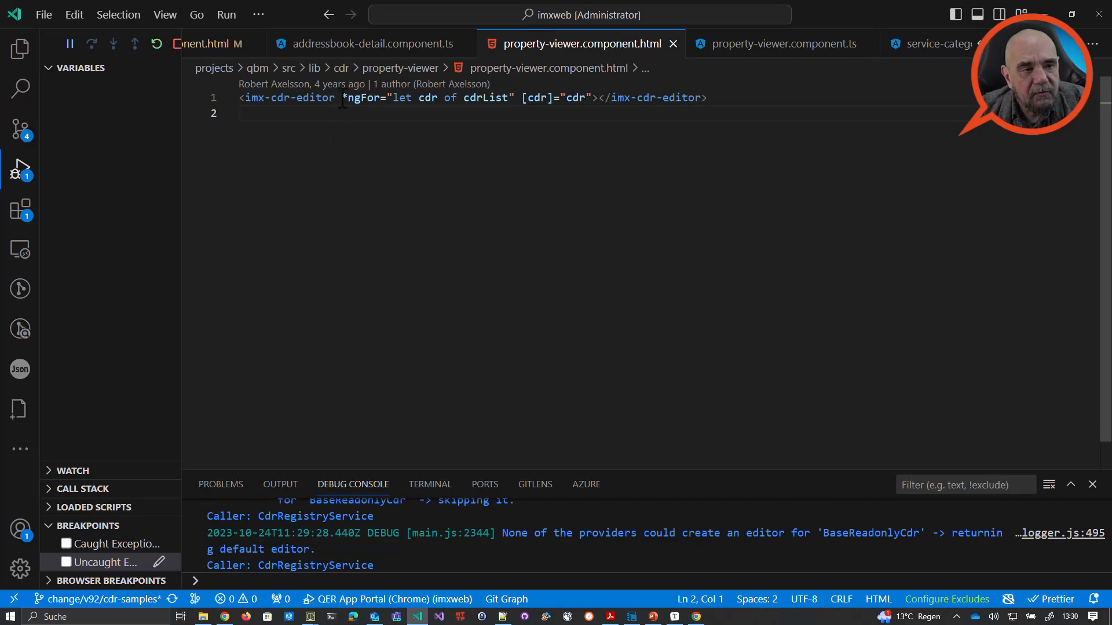
double_click(305, 97)
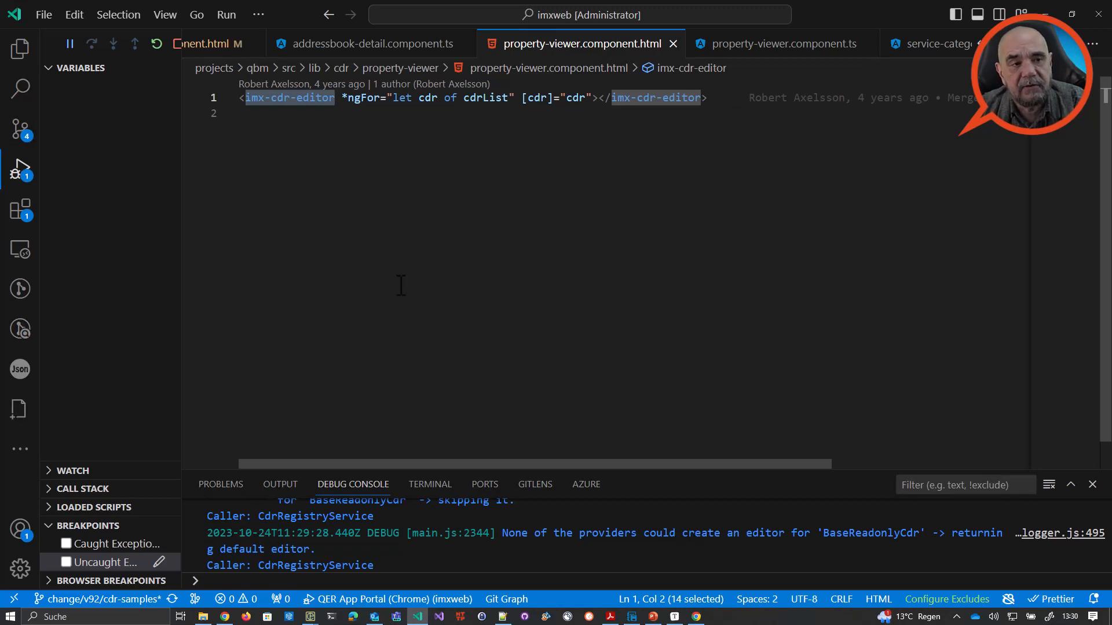
left_click(241, 113)
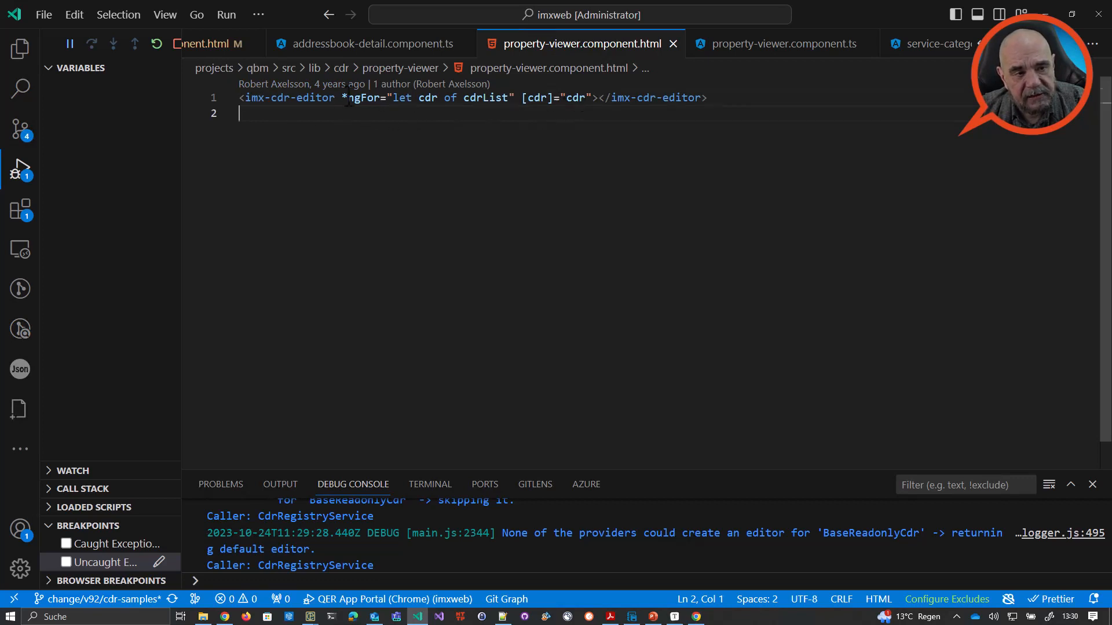
left_click_drag(342, 98, 514, 98)
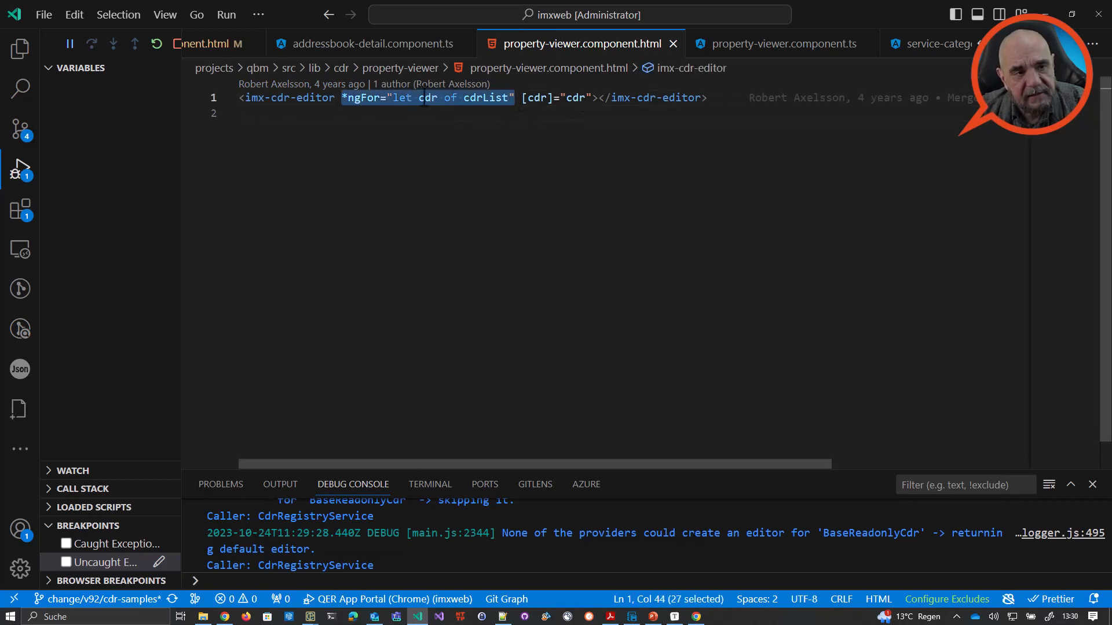